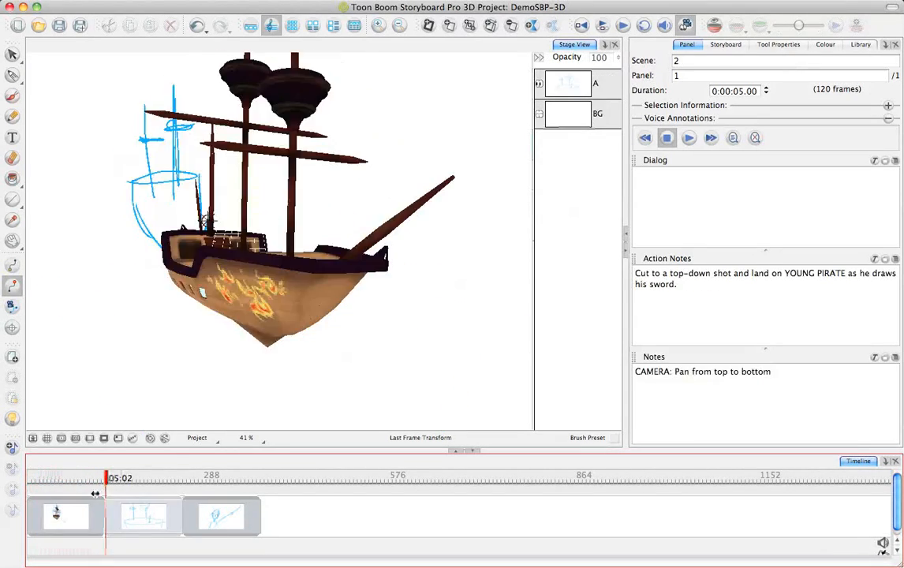
- Bring up the scene panel holding the rough blue sketch of the ship and pirate
click(66, 515)
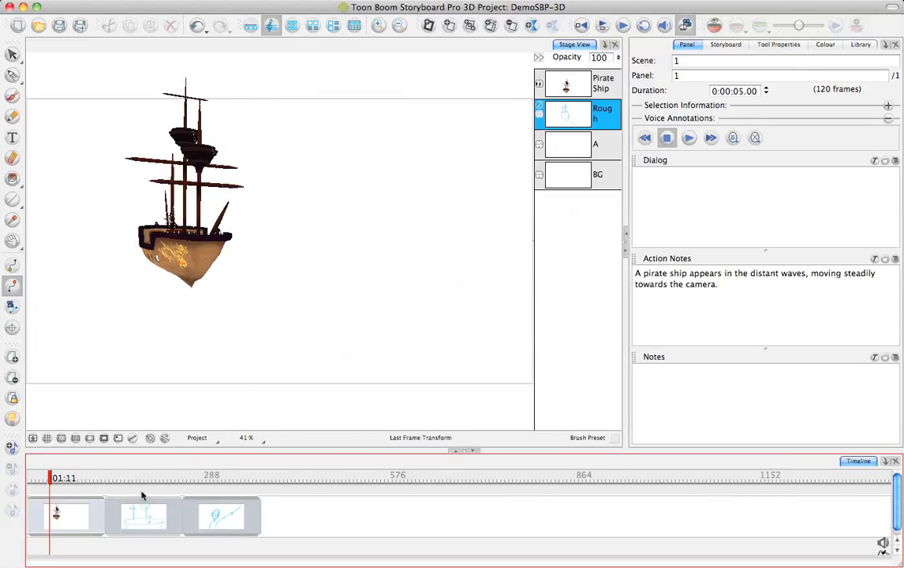
mouse_move(148, 488)
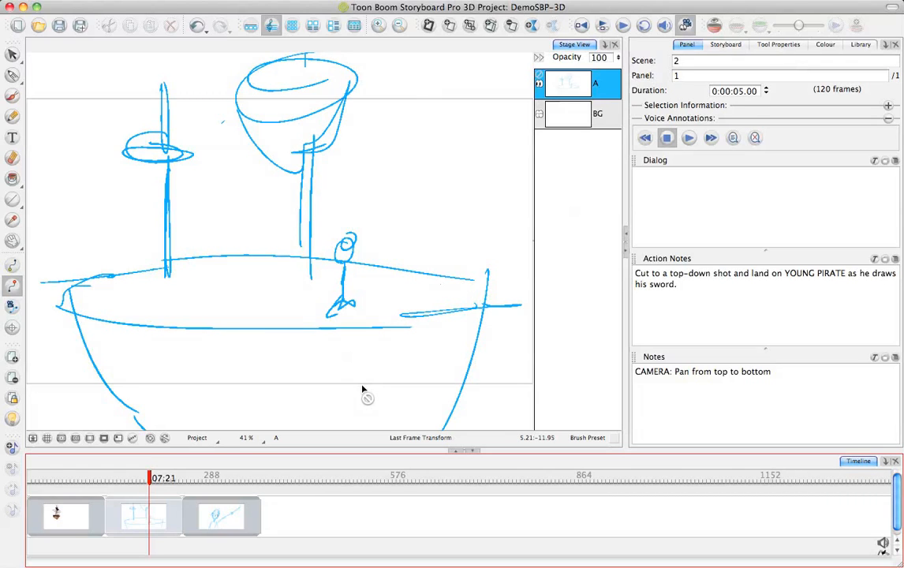
mouse_move(507, 293)
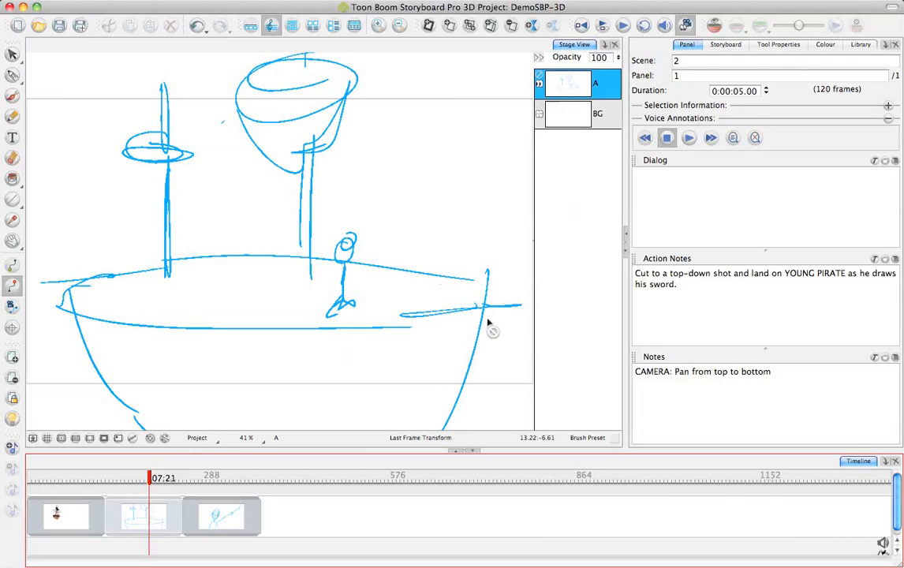
mouse_move(487, 322)
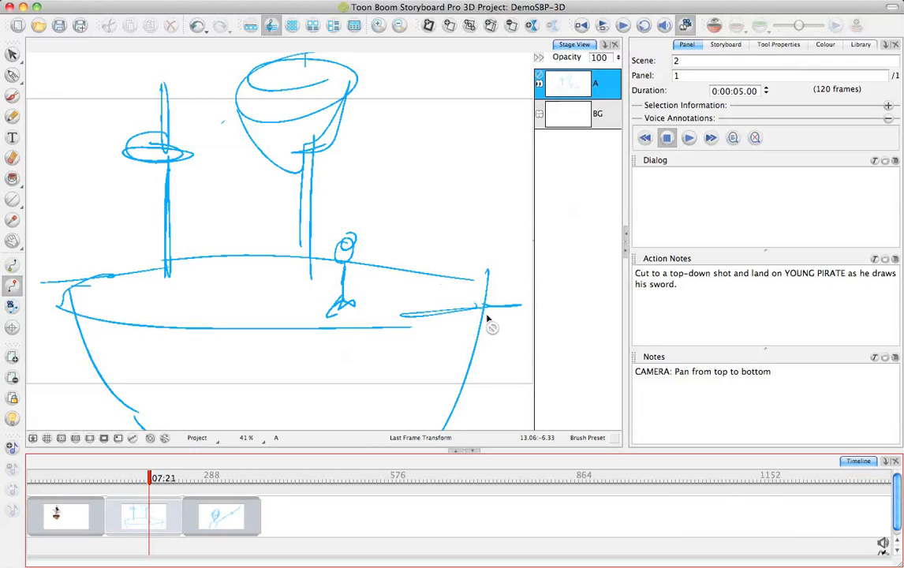
mouse_move(540, 237)
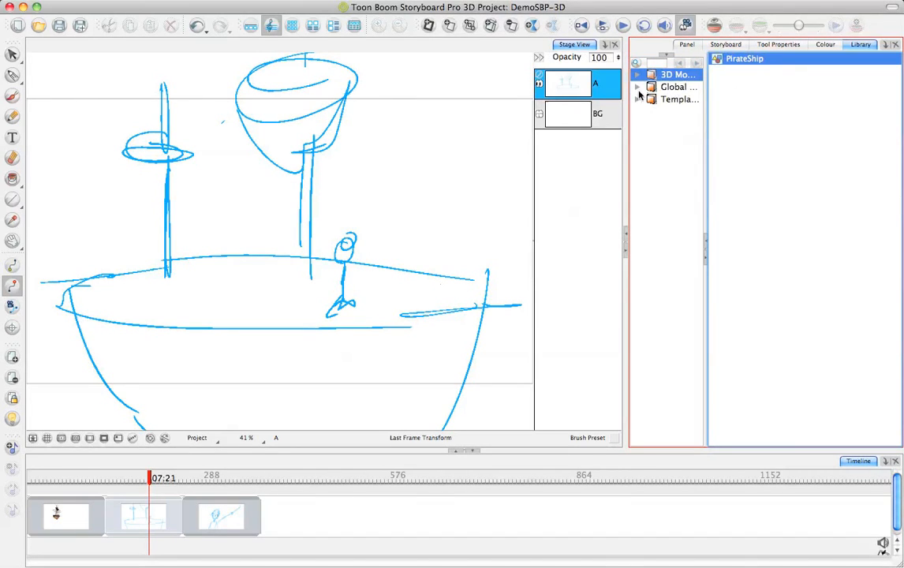
- Drop the PirateShip 3D model into the panel and line it up over the blue sketch
click(637, 74)
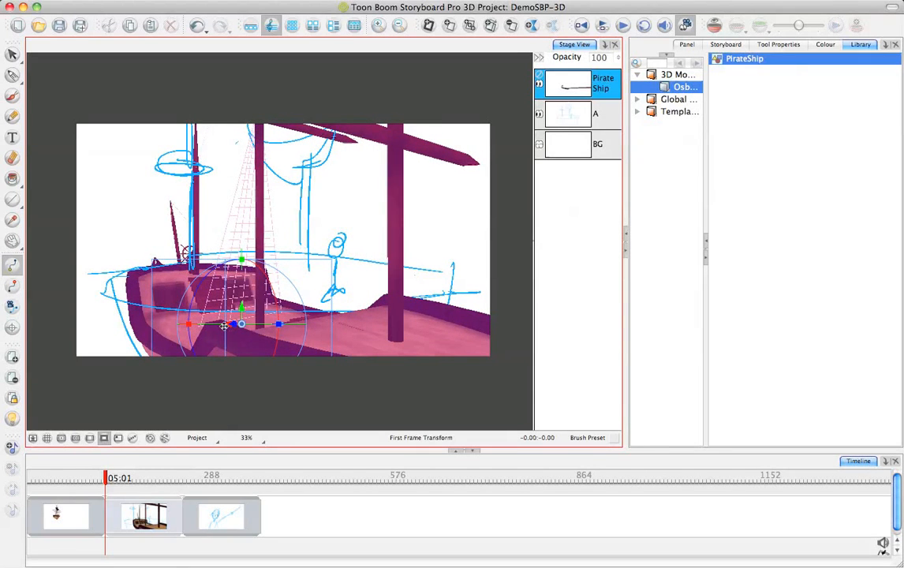
drag(243, 323, 235, 325)
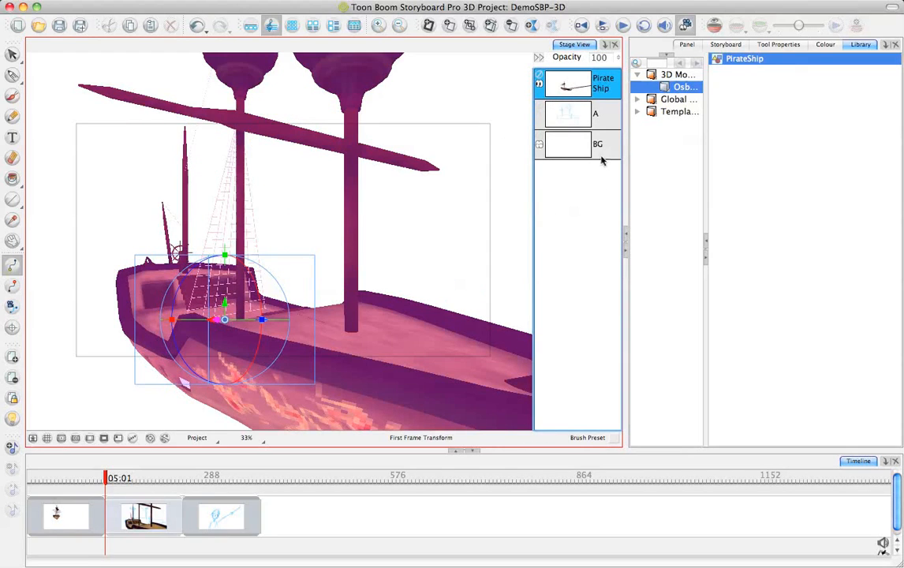
mouse_move(596, 151)
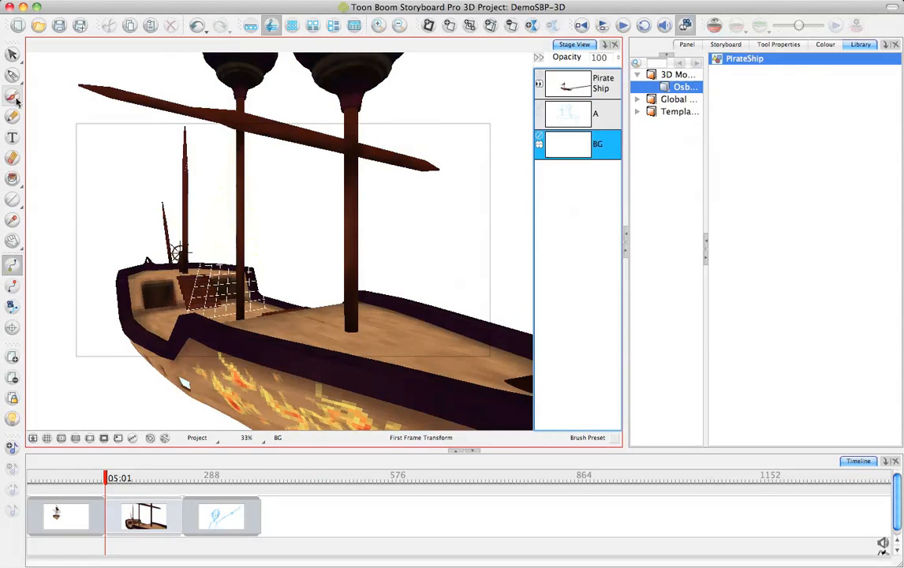
- Draw the pirate's head, body and outstretched arm on deck in pink
click(825, 44)
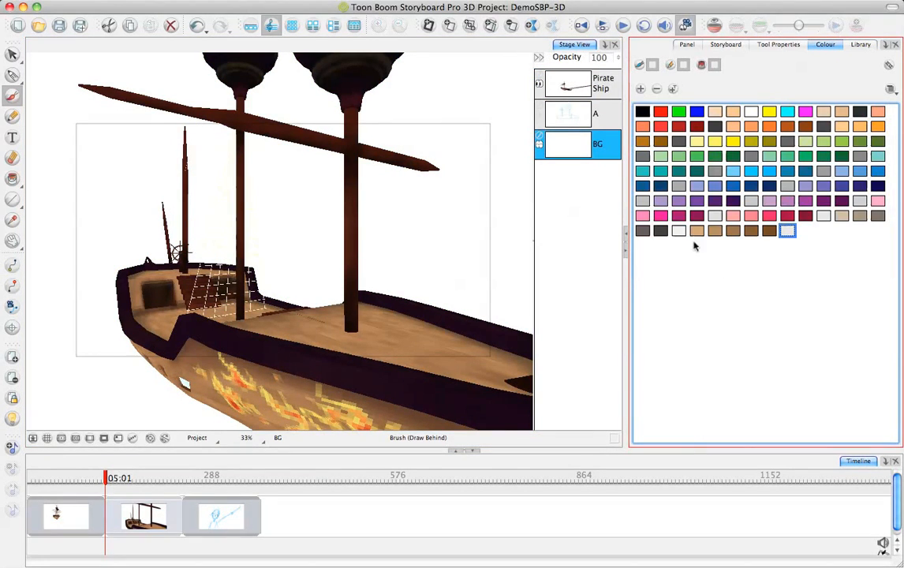
click(661, 215)
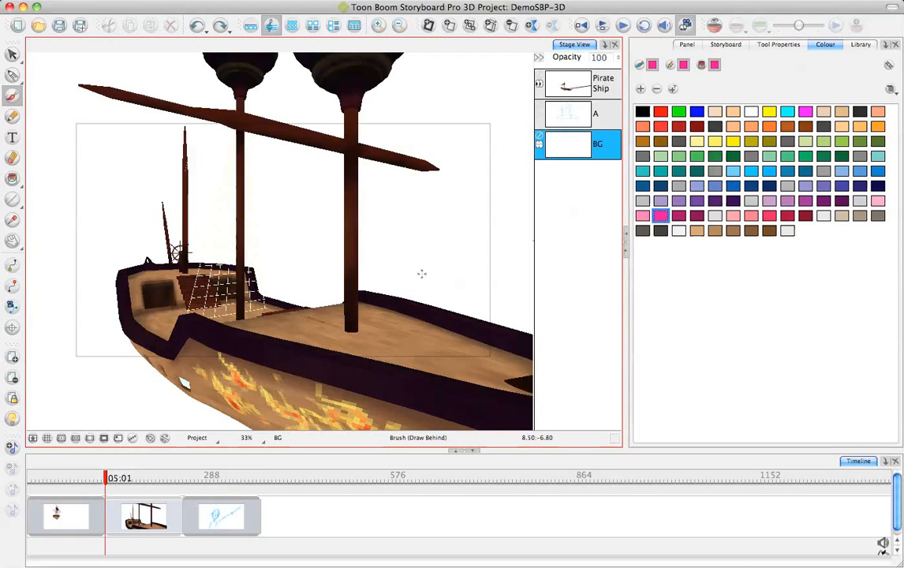
click(386, 275)
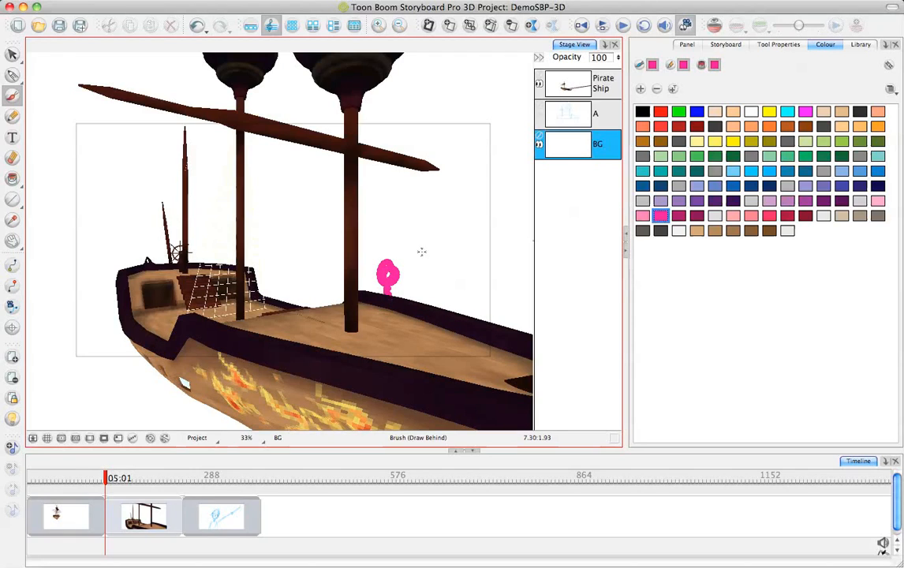
drag(386, 284, 386, 323)
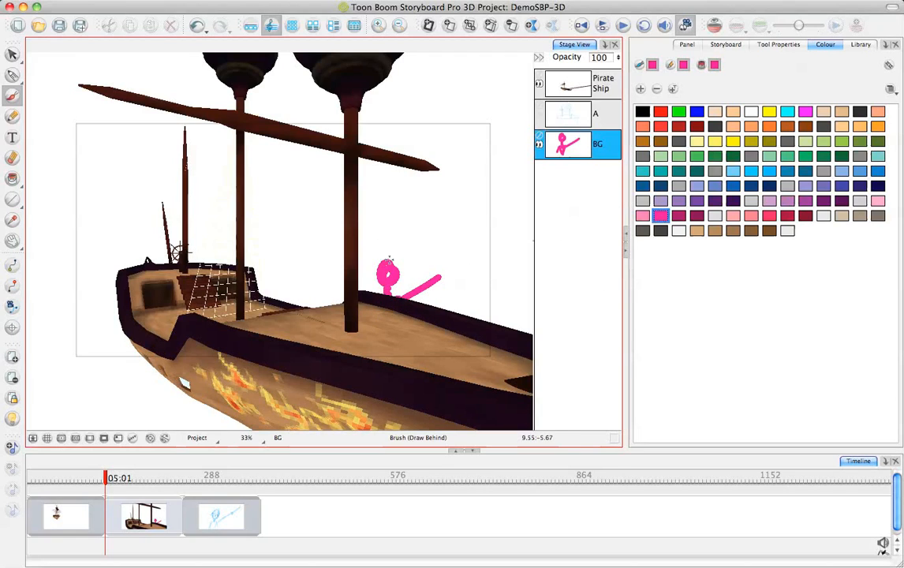
mouse_move(416, 227)
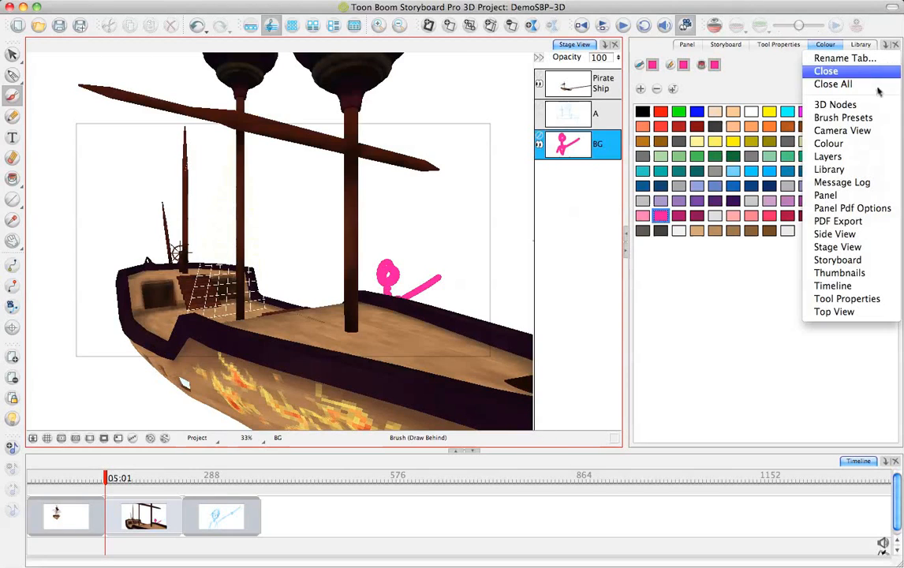
- From the top-down view, rescale the pink pirate figure until it is small enough for the deck
click(833, 310)
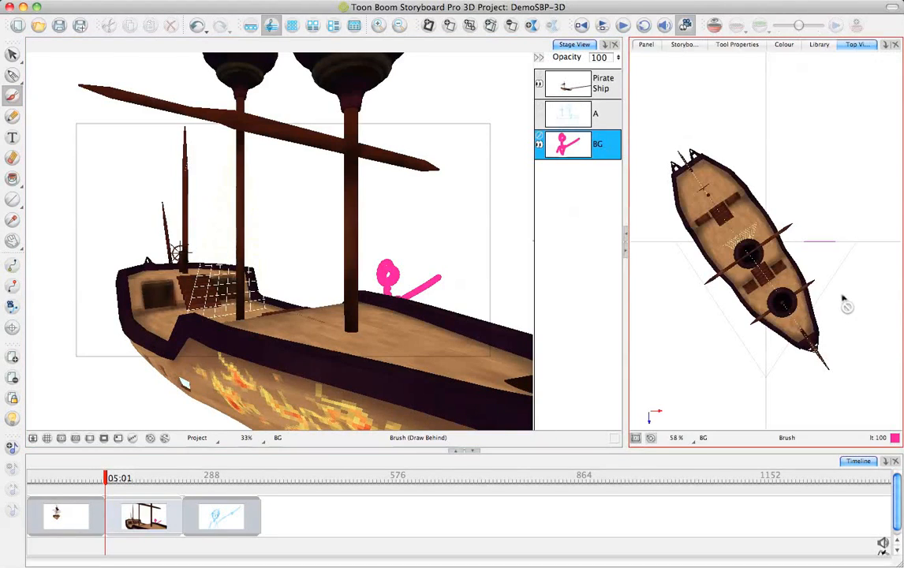
mouse_move(830, 251)
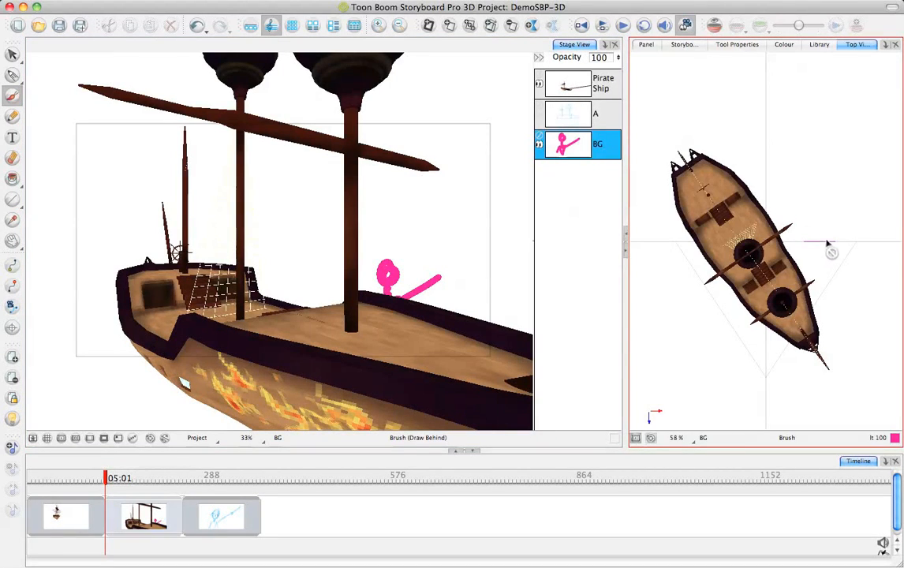
mouse_move(817, 224)
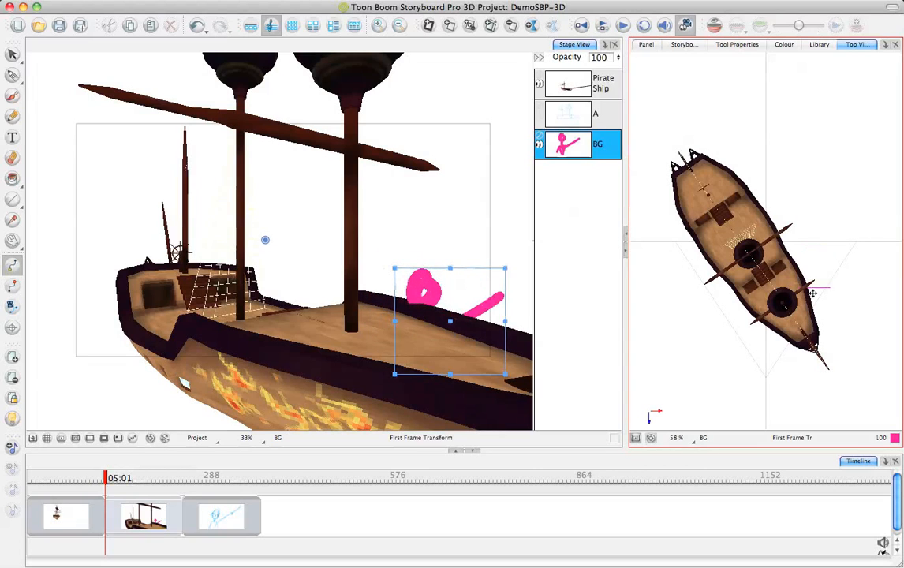
drag(450, 319, 418, 331)
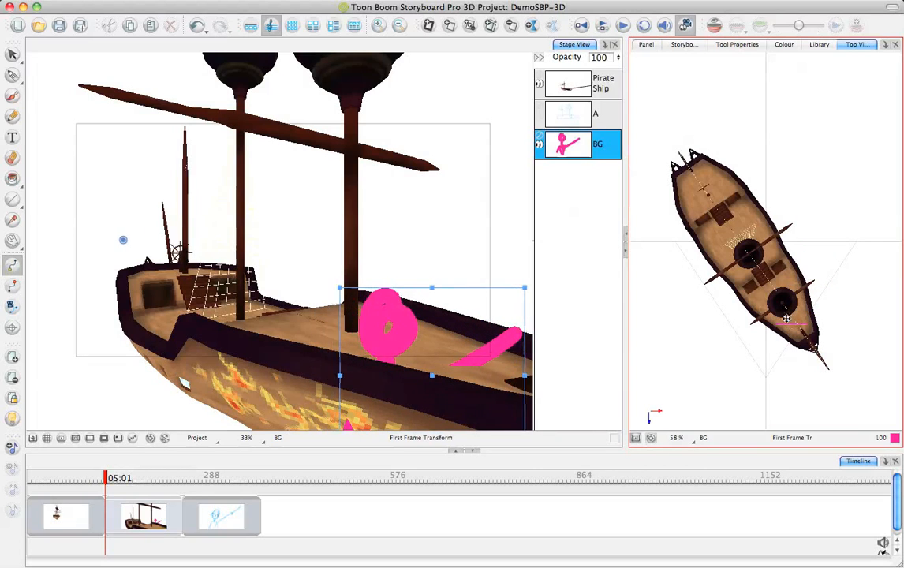
drag(391, 316, 397, 340)
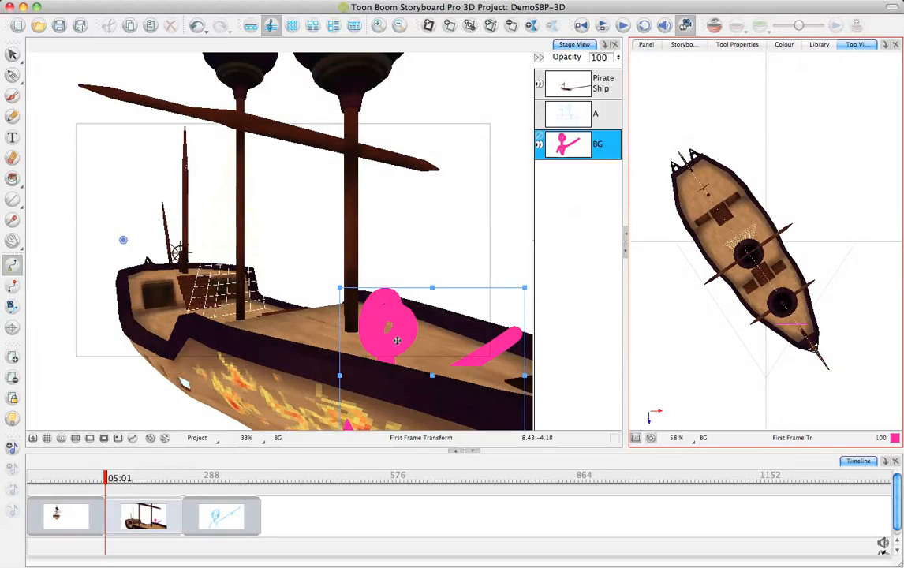
drag(396, 341, 407, 180)
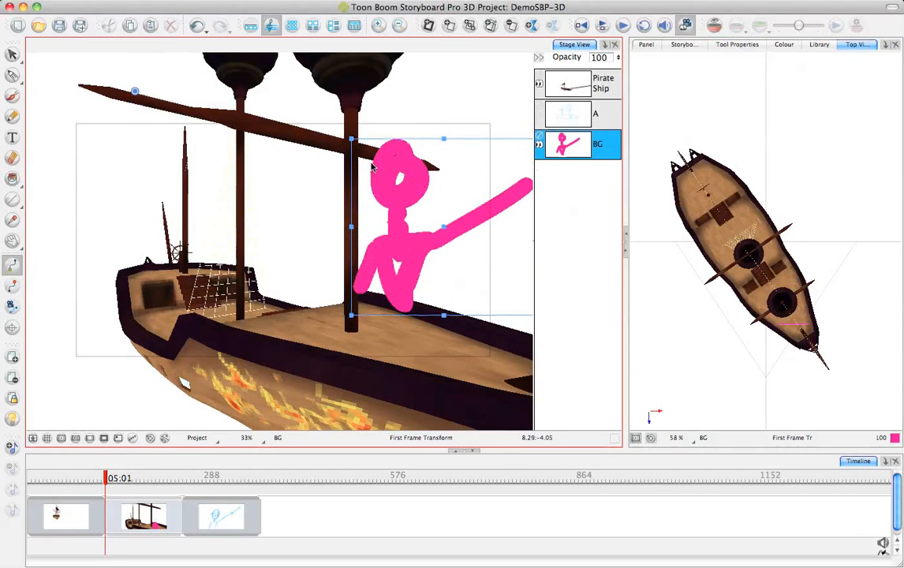
drag(397, 229, 375, 197)
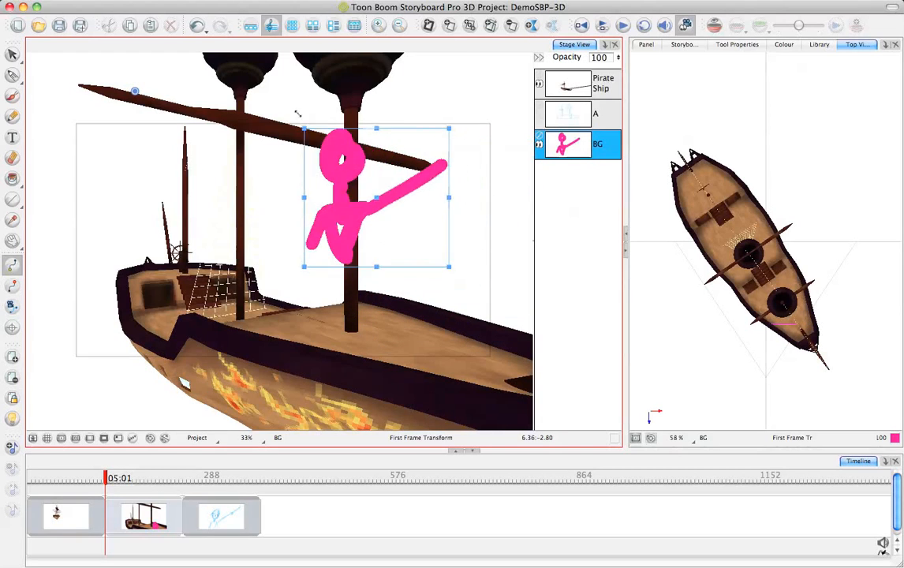
drag(375, 197, 308, 165)
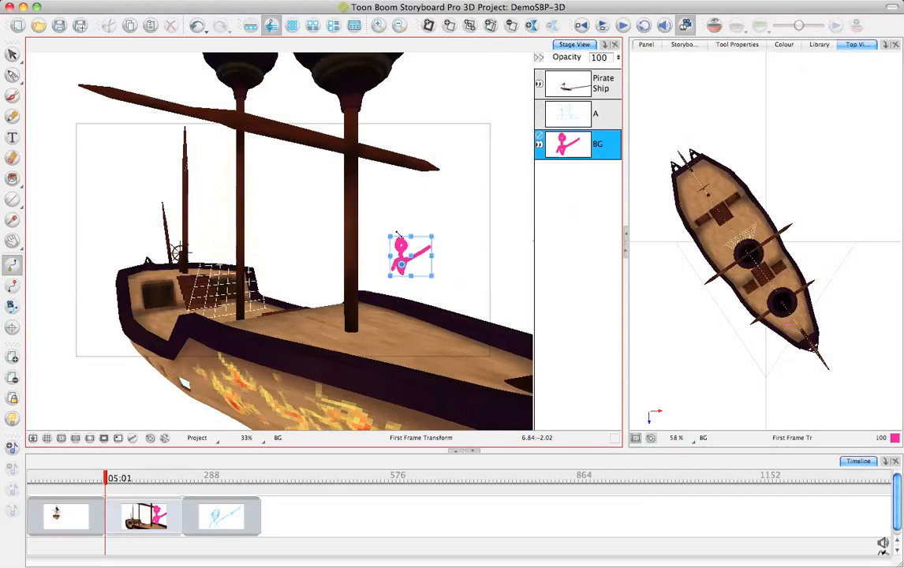
- Place the pirate standing on the deck beside the mast and select the Pirate Ship layer
drag(409, 255, 402, 306)
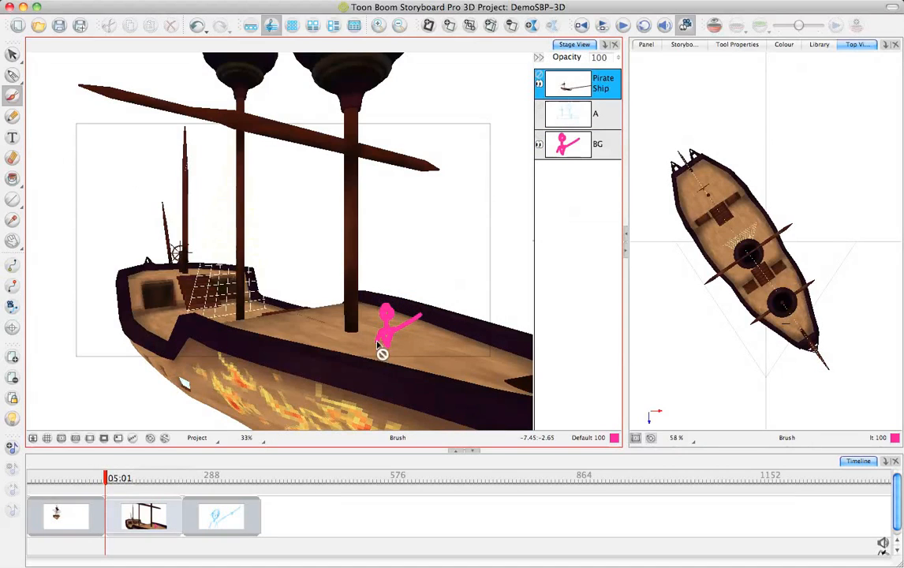
click(575, 143)
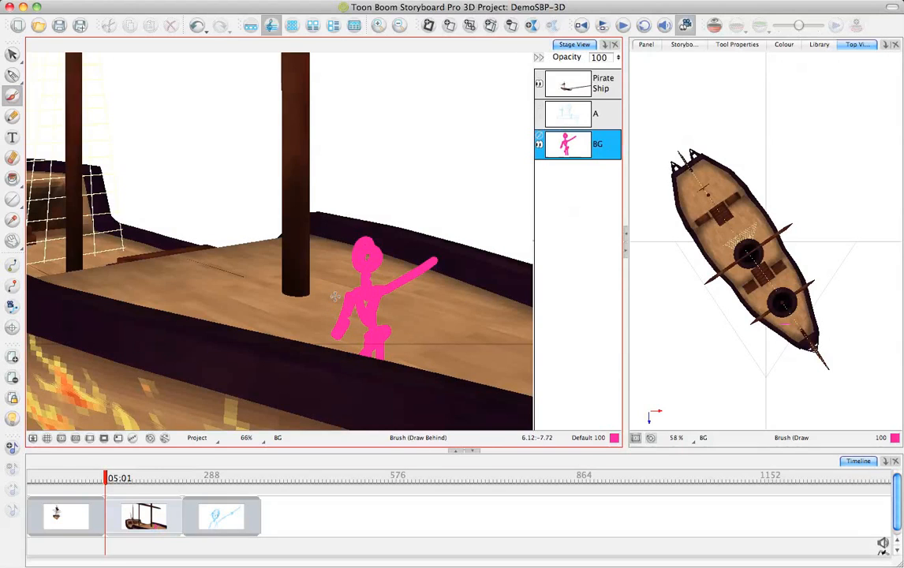
mouse_move(391, 332)
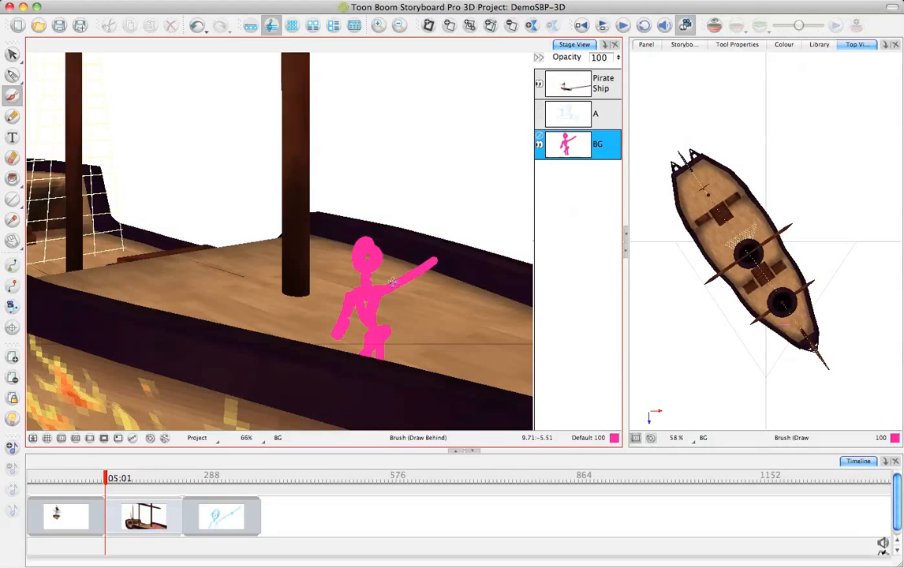
mouse_move(434, 364)
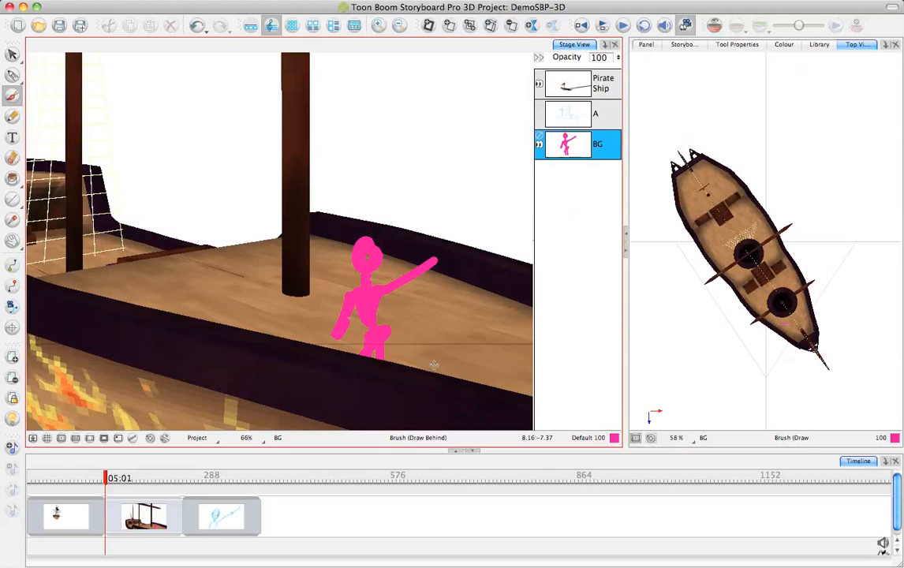
mouse_move(460, 330)
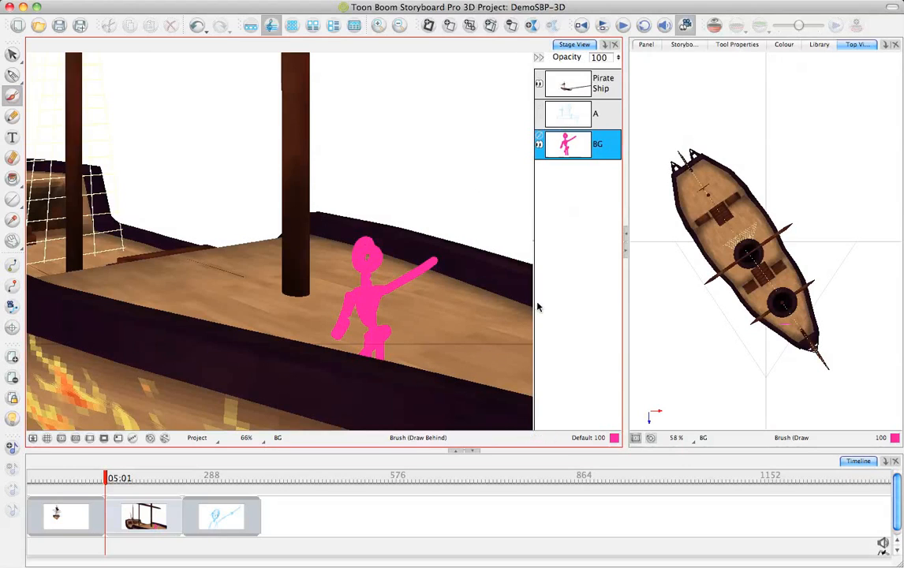
- Save the current project and open ExampleDemo_SBP3D from the Scene_Files folder
click(34, 6)
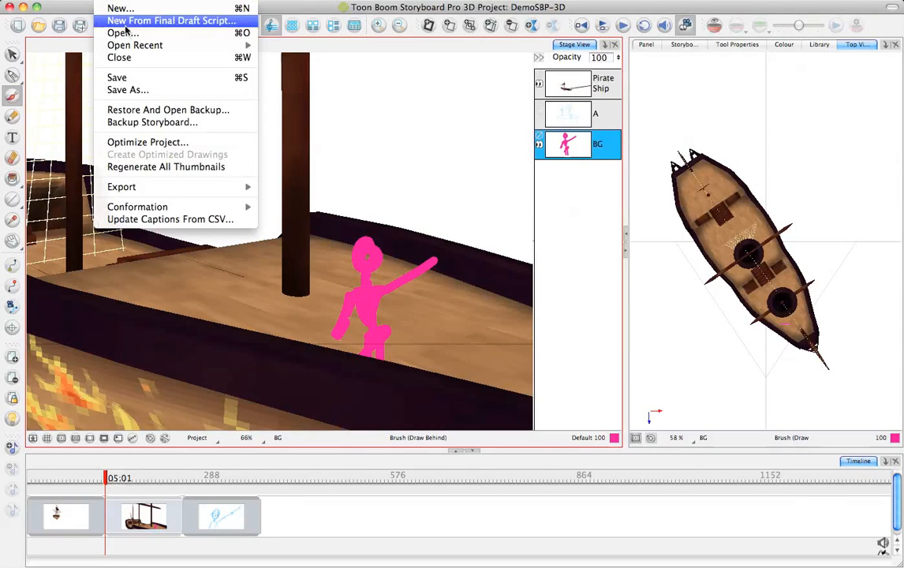
click(170, 20)
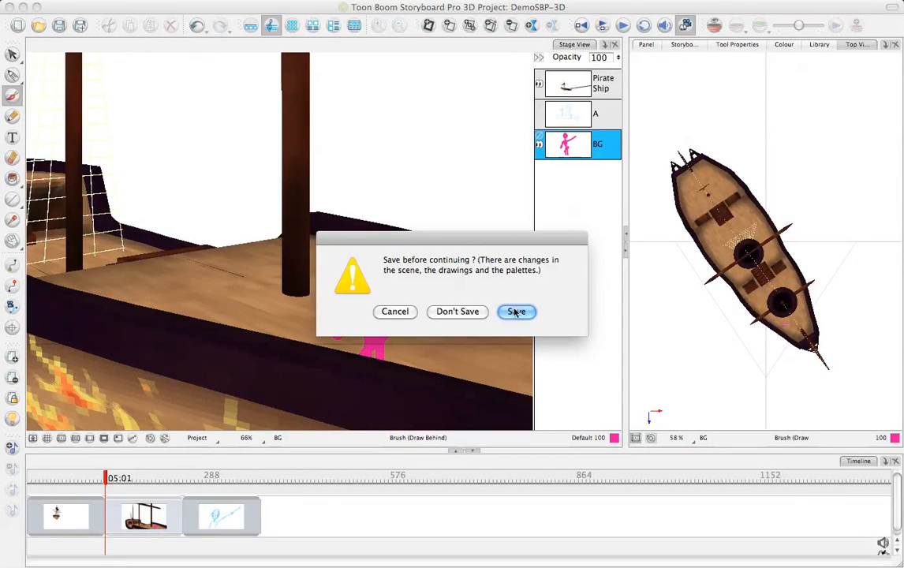
click(518, 310)
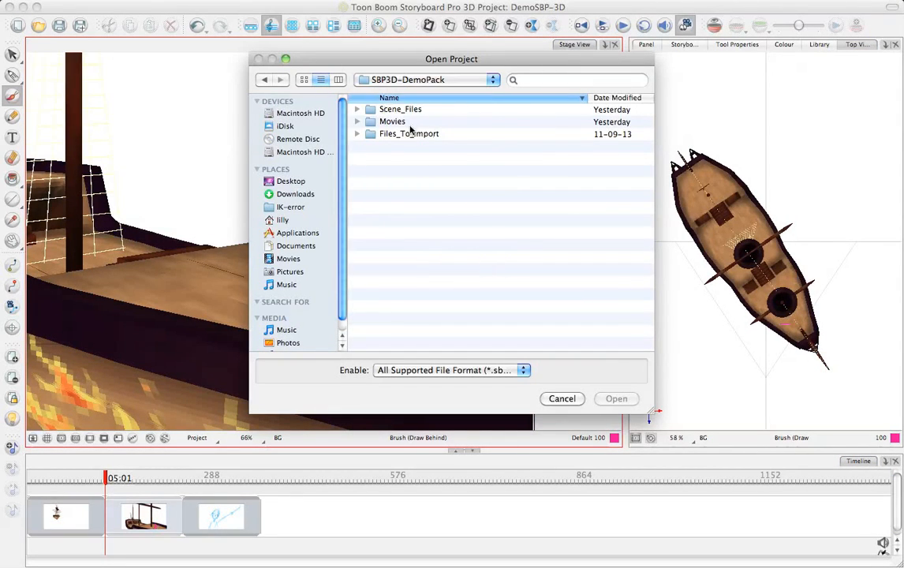
double_click(401, 108)
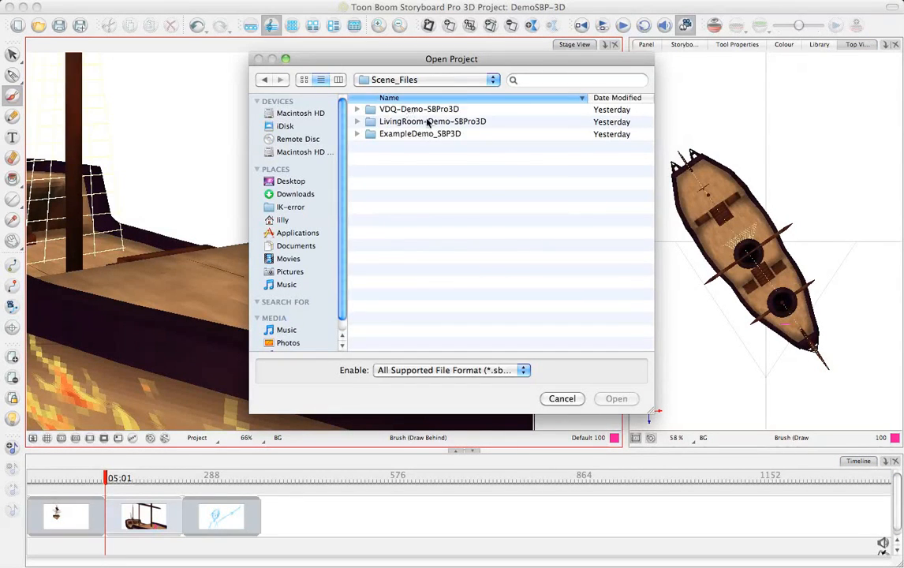
double_click(420, 133)
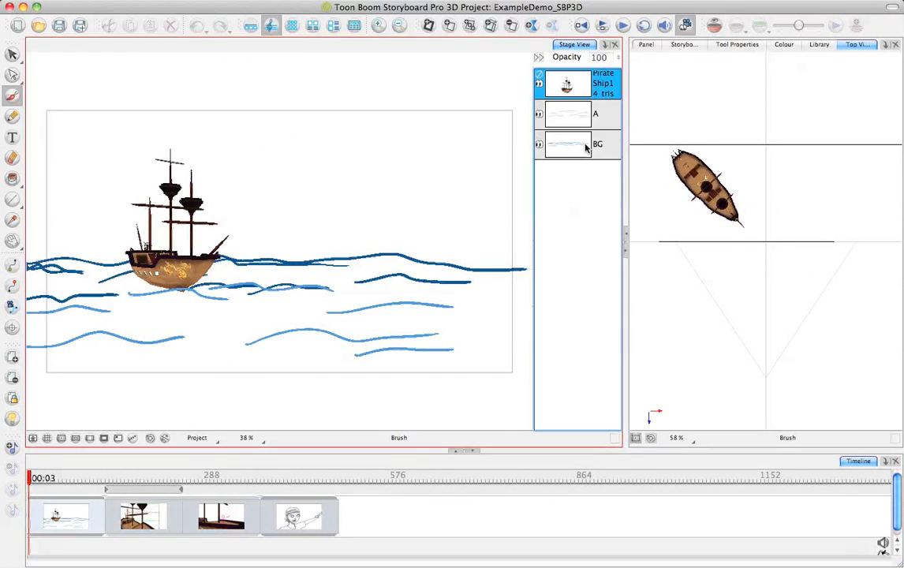
- Make sketch layer A the active drawing layer beneath the pirate ship layer
click(567, 113)
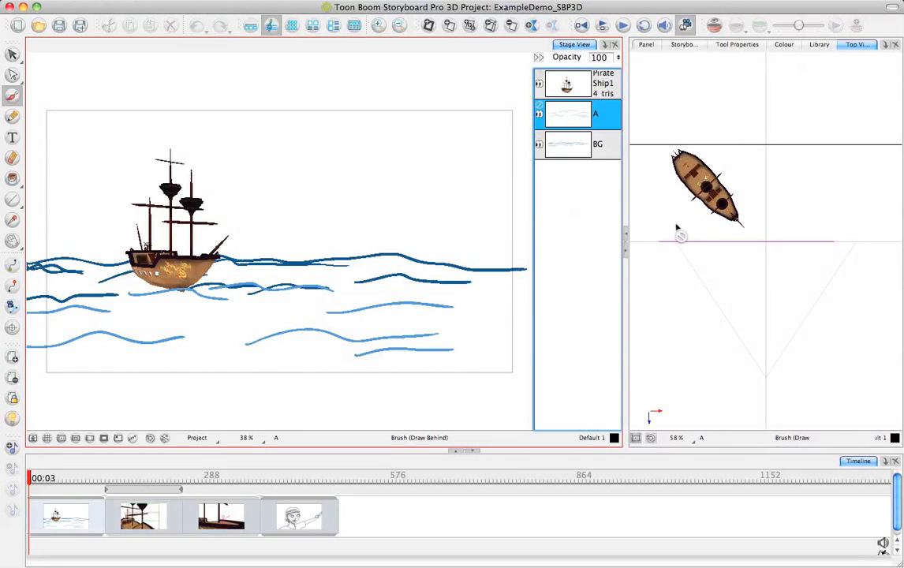
click(596, 144)
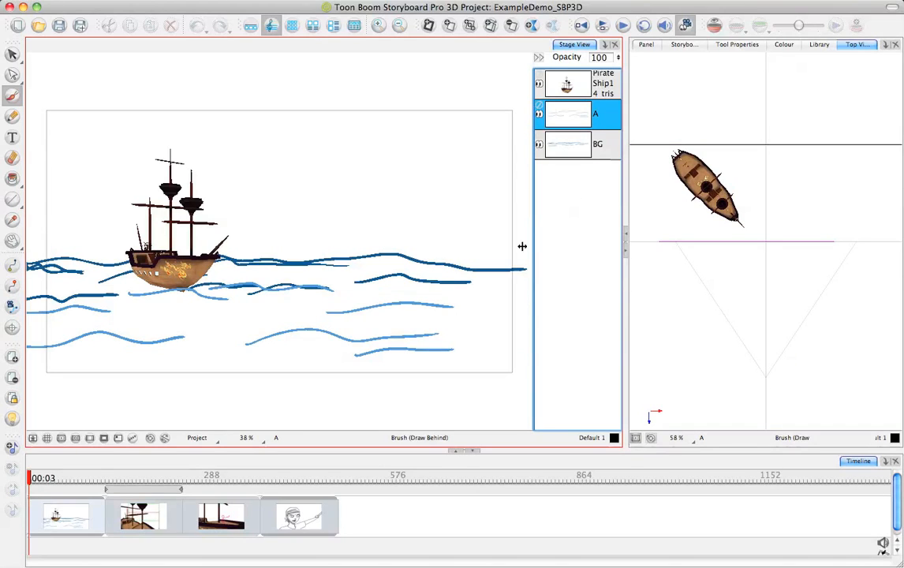
mouse_move(508, 255)
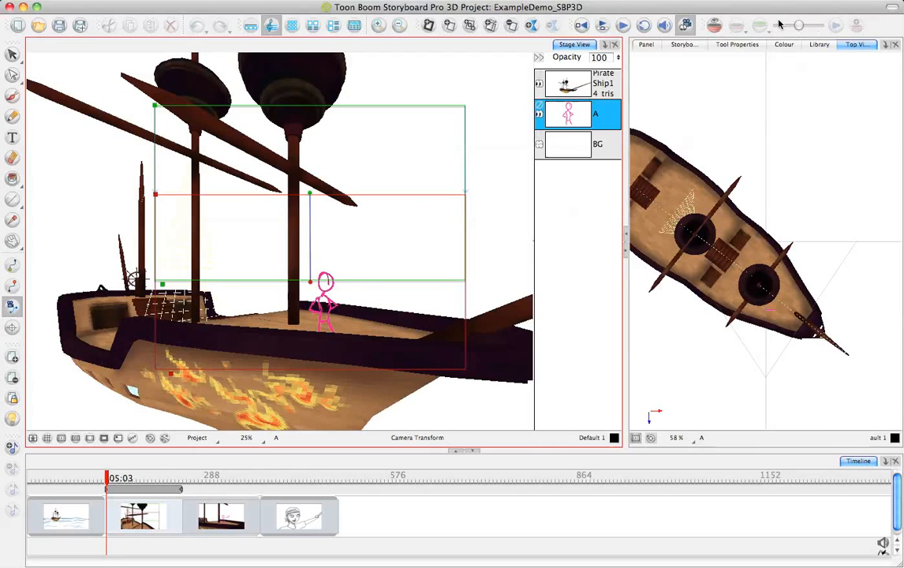
- Clear the old camera frames and add keyframes framing the pirate up close and the masts wide
click(736, 44)
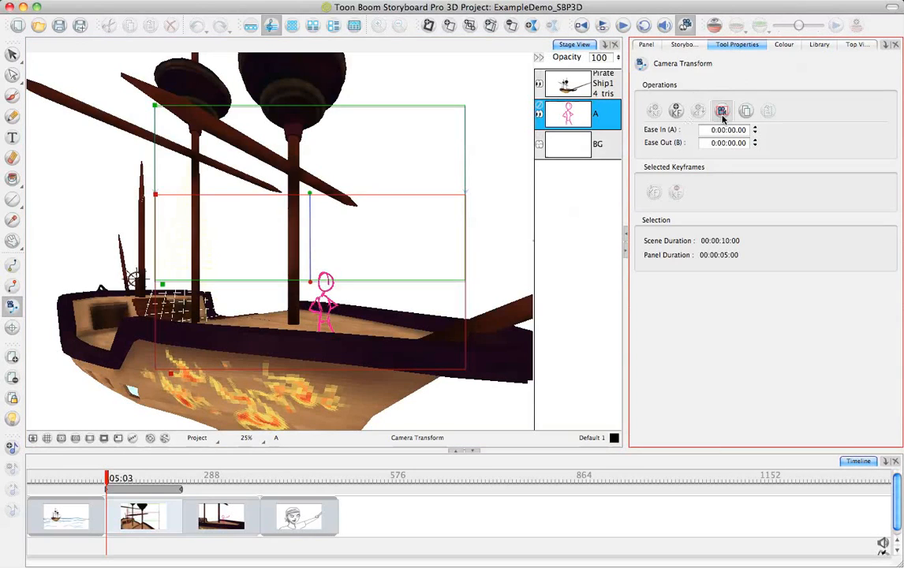
click(722, 110)
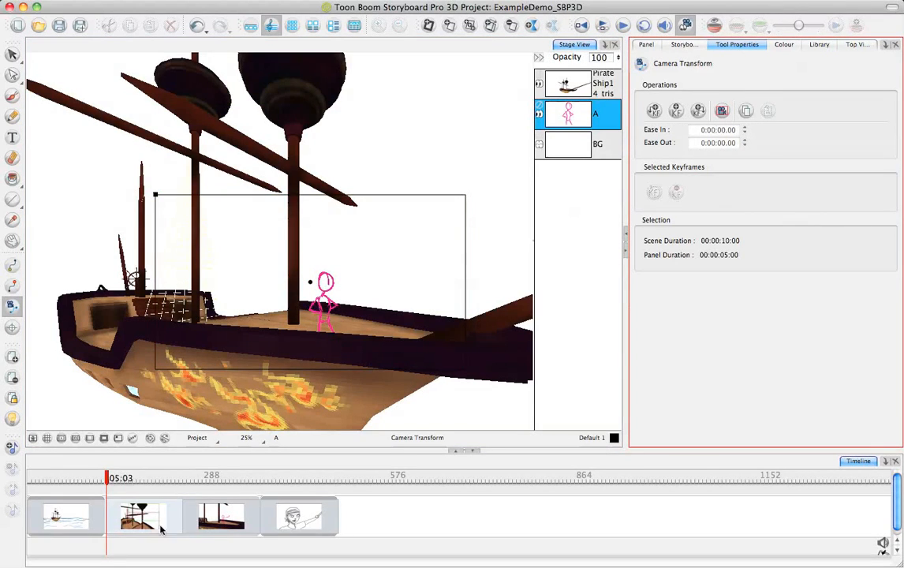
click(653, 111)
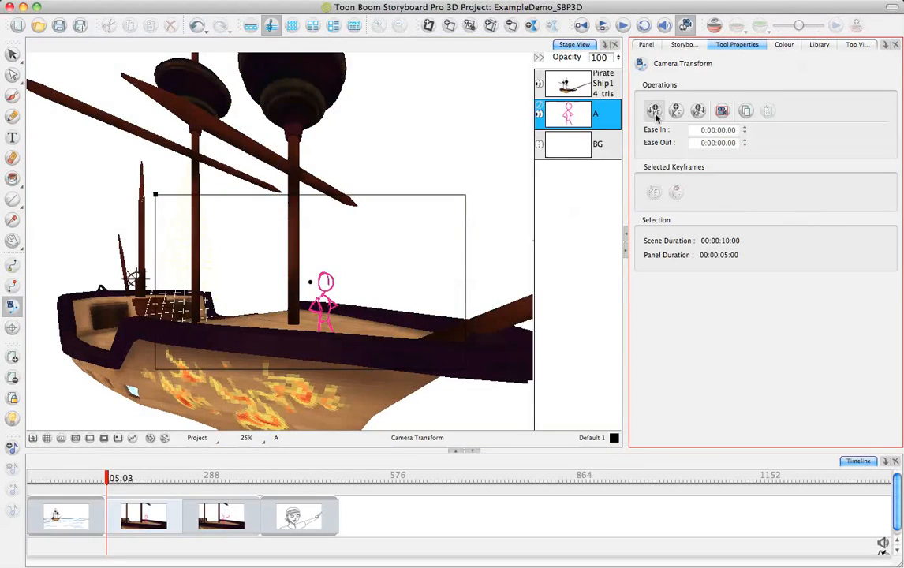
click(675, 110)
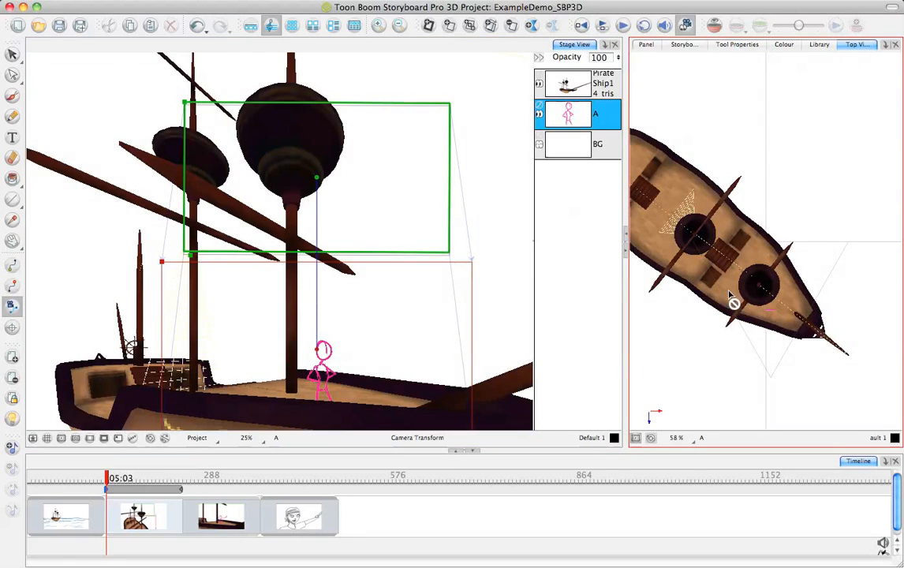
mouse_move(757, 252)
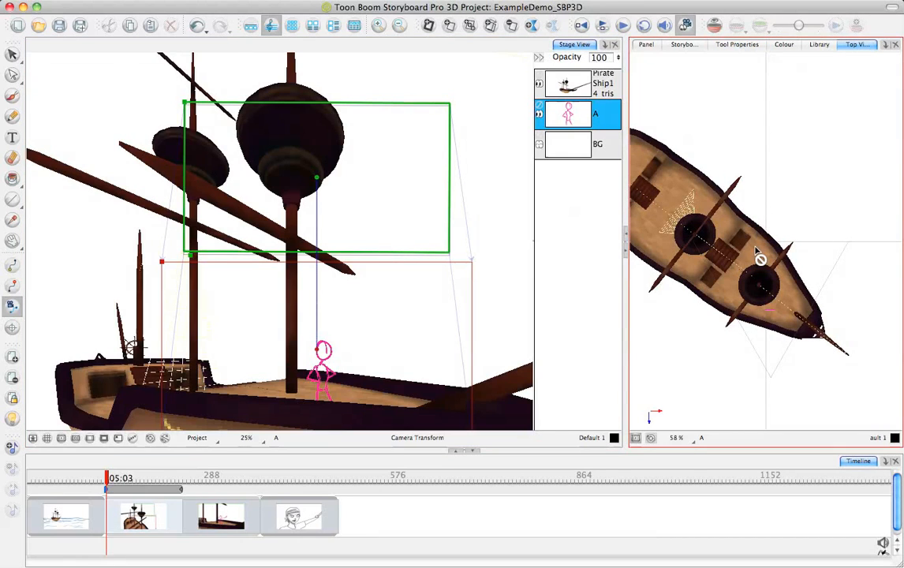
mouse_move(775, 372)
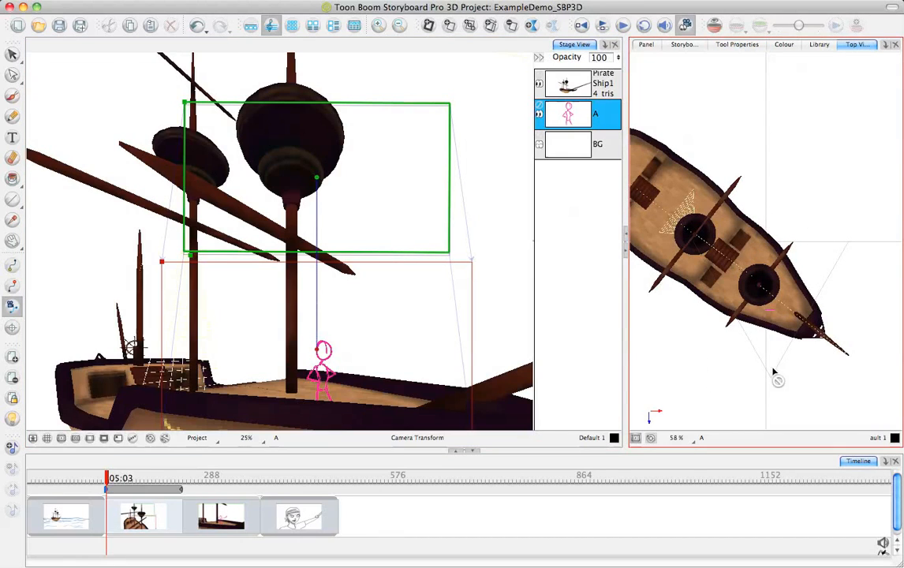
click(735, 44)
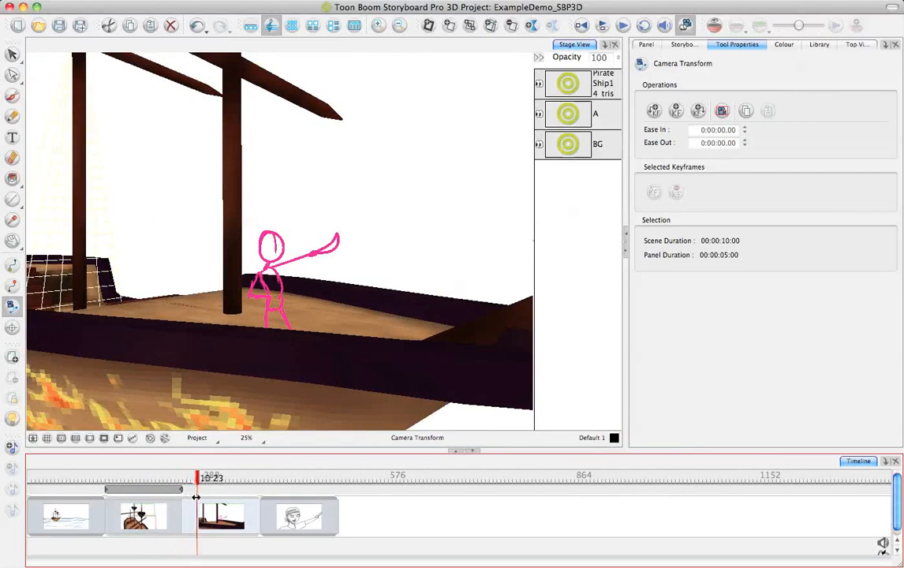
drag(197, 479, 218, 479)
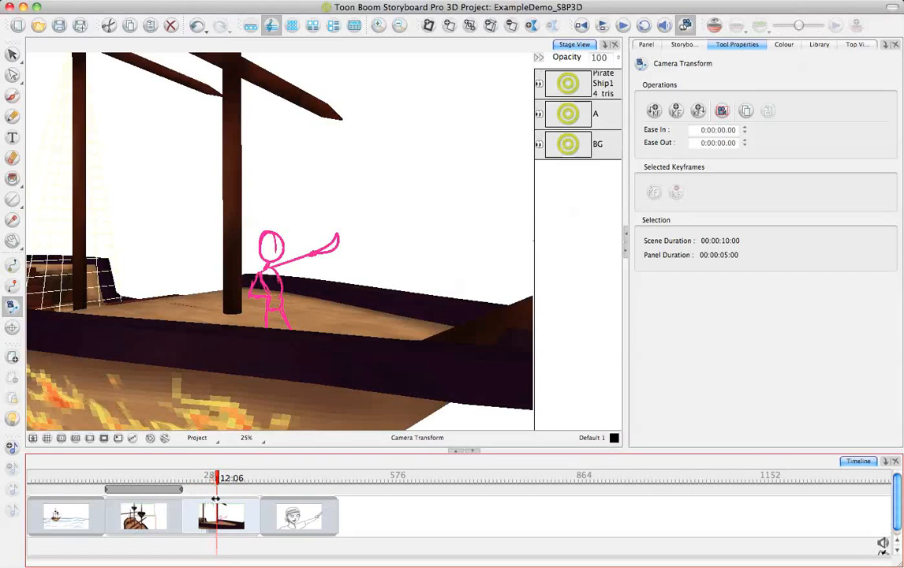
click(596, 114)
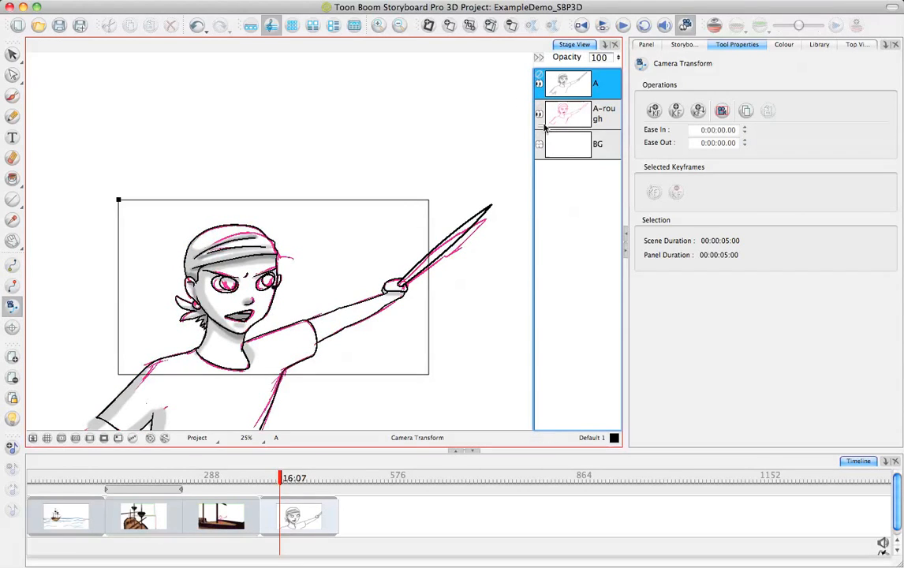
mouse_move(582, 109)
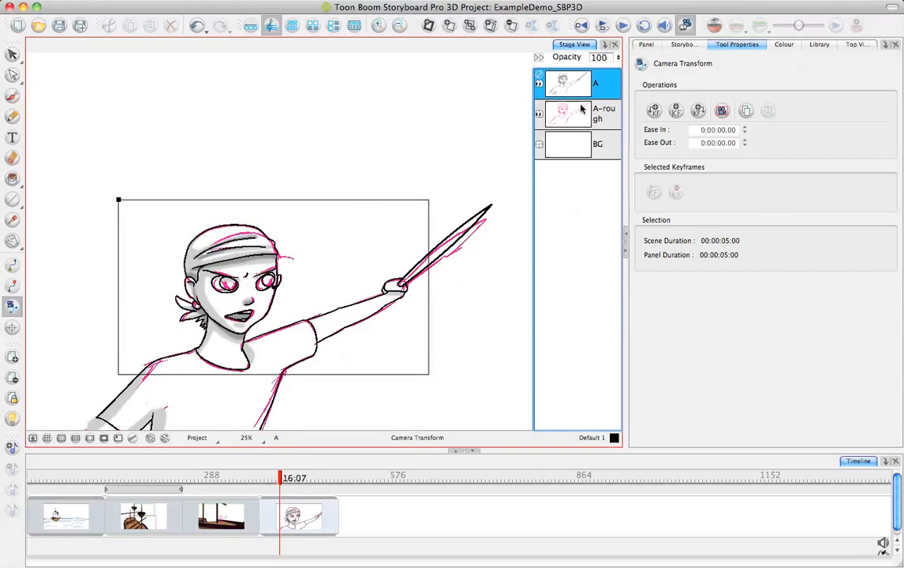